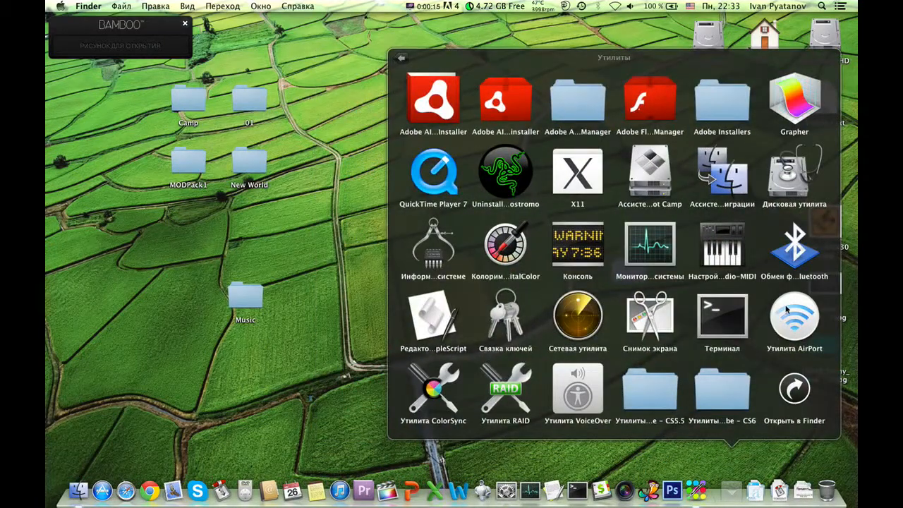
- Launch AirPort Utility and show the AirPort Extreme MAIN popover for network K40
{"action": "double_click", "coordinate": [794, 318]}
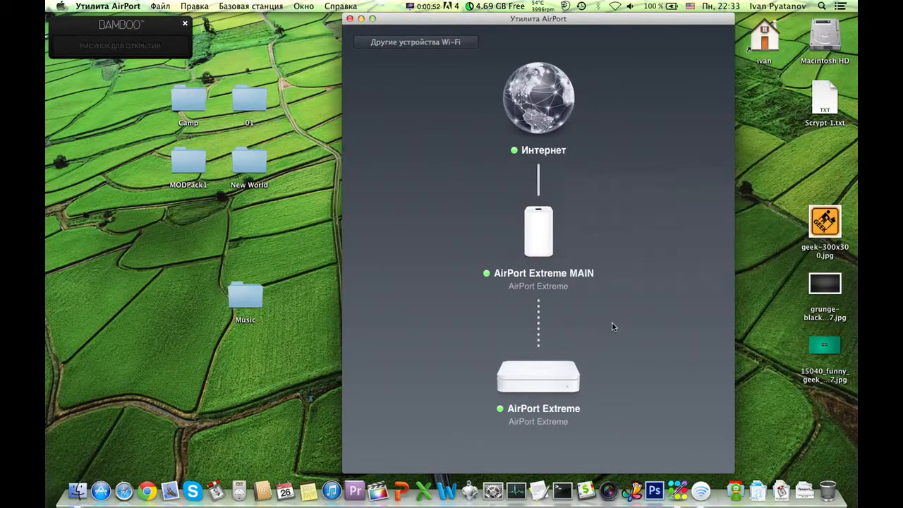
{"action": "mouse_move", "coordinate": [554, 246]}
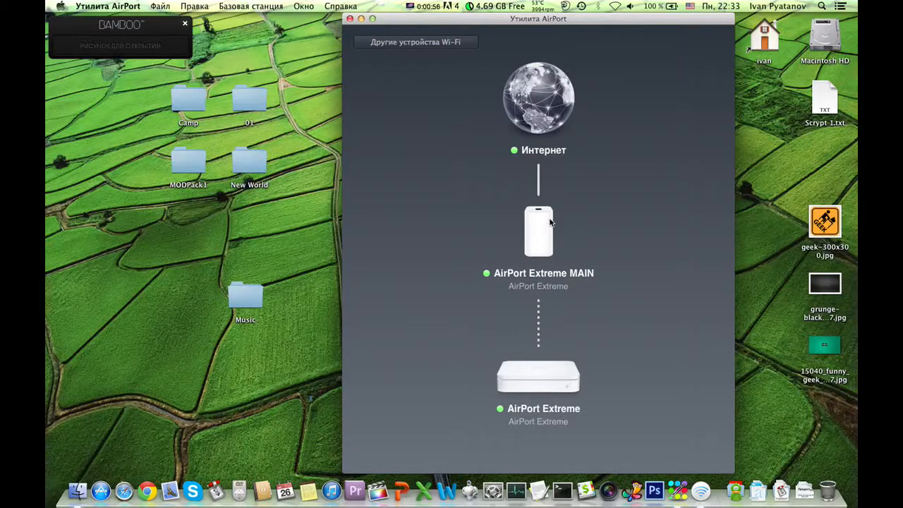
{"action": "mouse_move", "coordinate": [536, 235]}
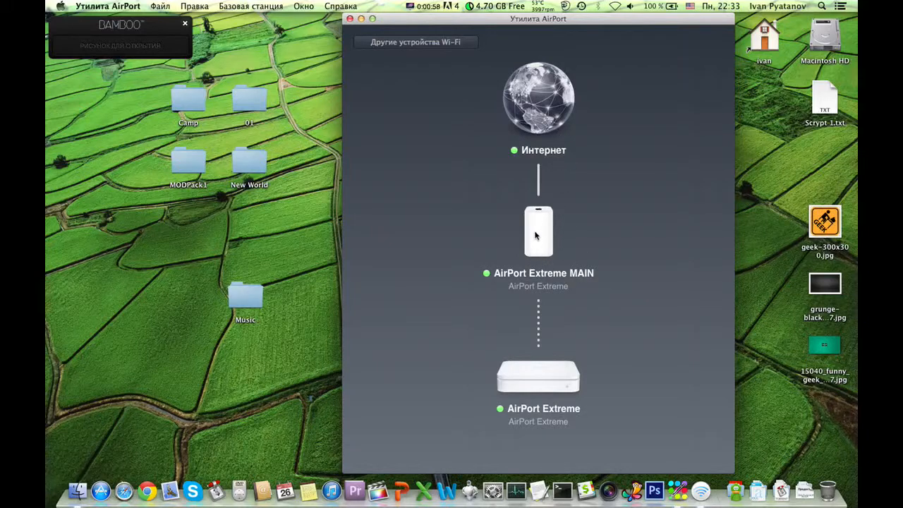
{"action": "left_click", "coordinate": [537, 232]}
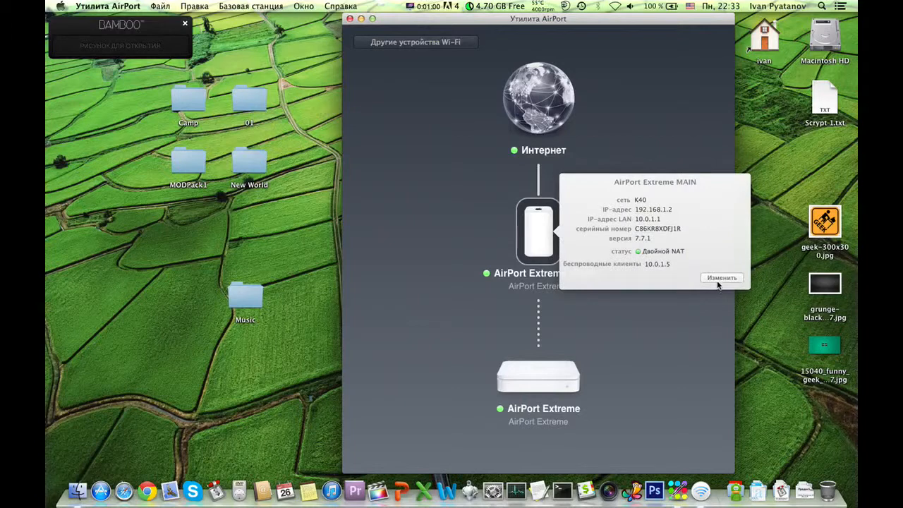
{"action": "left_click", "coordinate": [721, 277]}
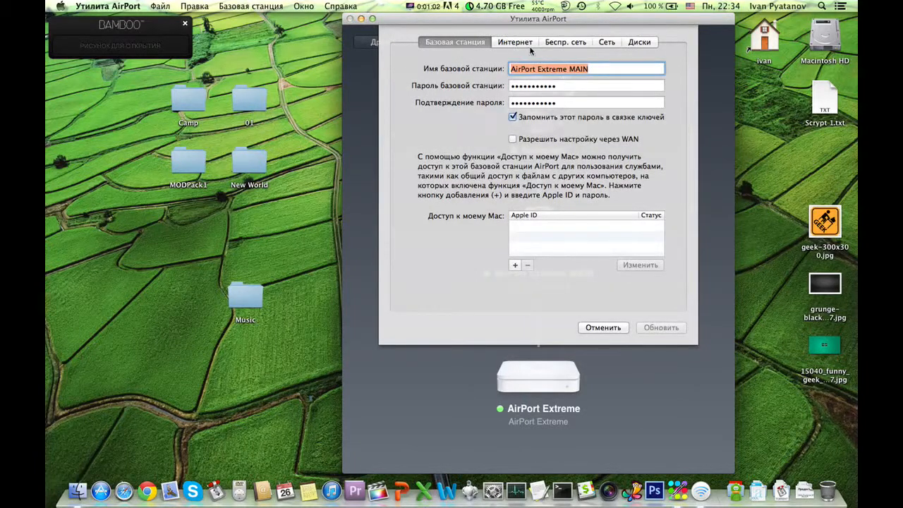
{"action": "left_click", "coordinate": [575, 42]}
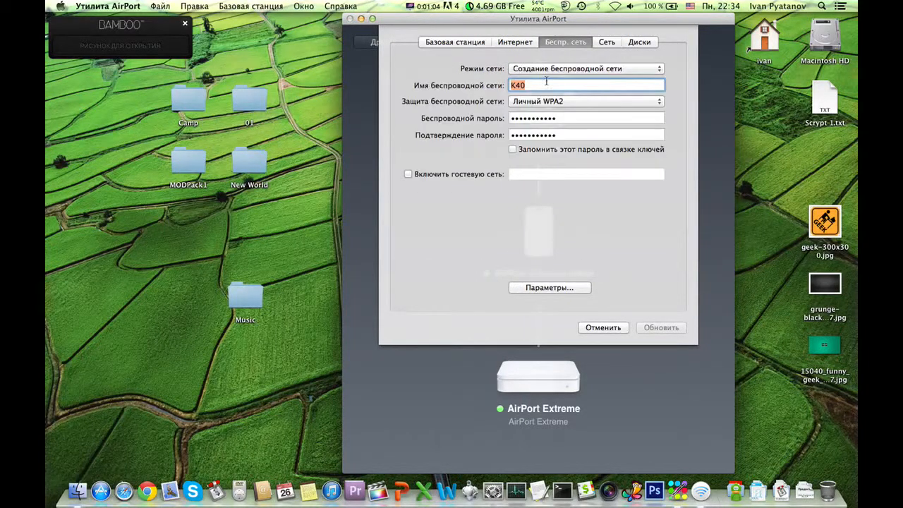
{"action": "mouse_move", "coordinate": [567, 293]}
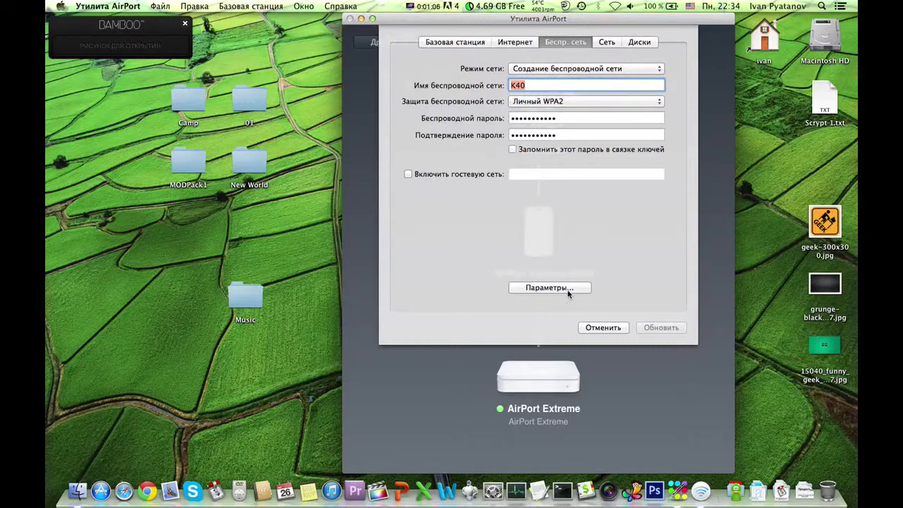
{"action": "mouse_move", "coordinate": [575, 107]}
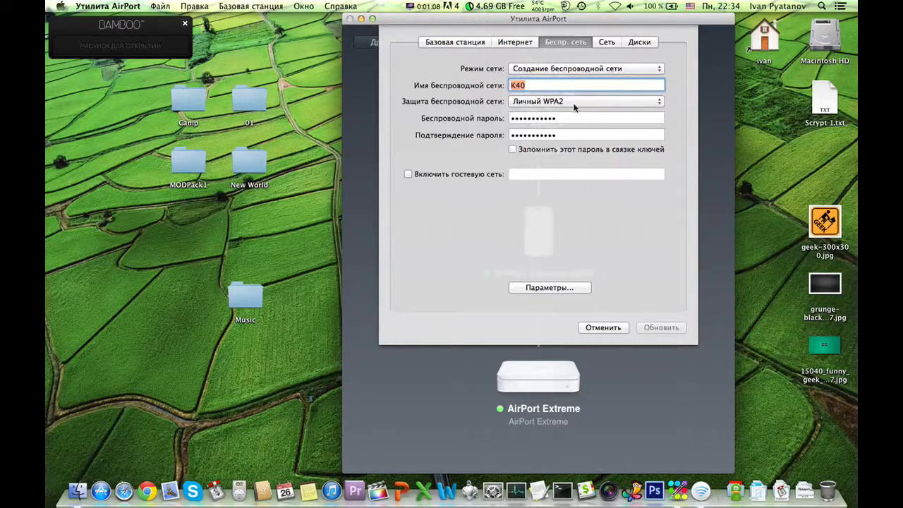
{"action": "mouse_move", "coordinate": [541, 310]}
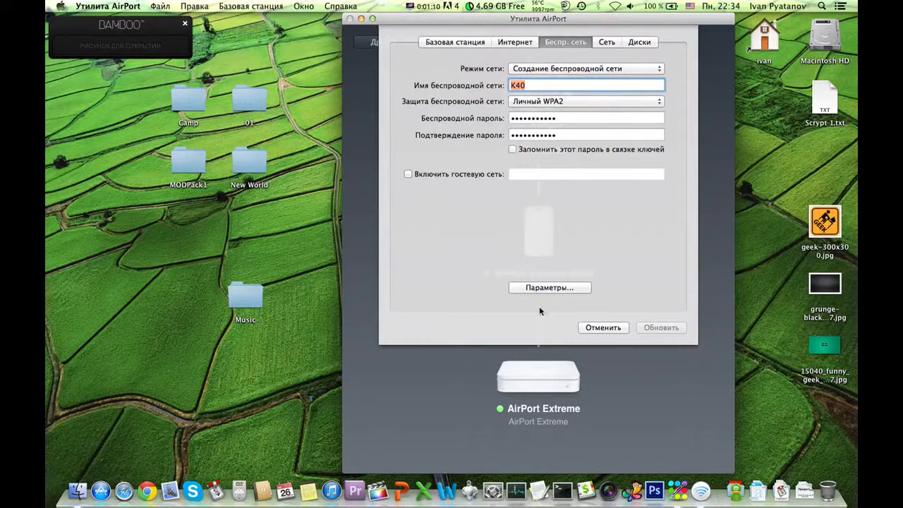
{"action": "left_click", "coordinate": [549, 287]}
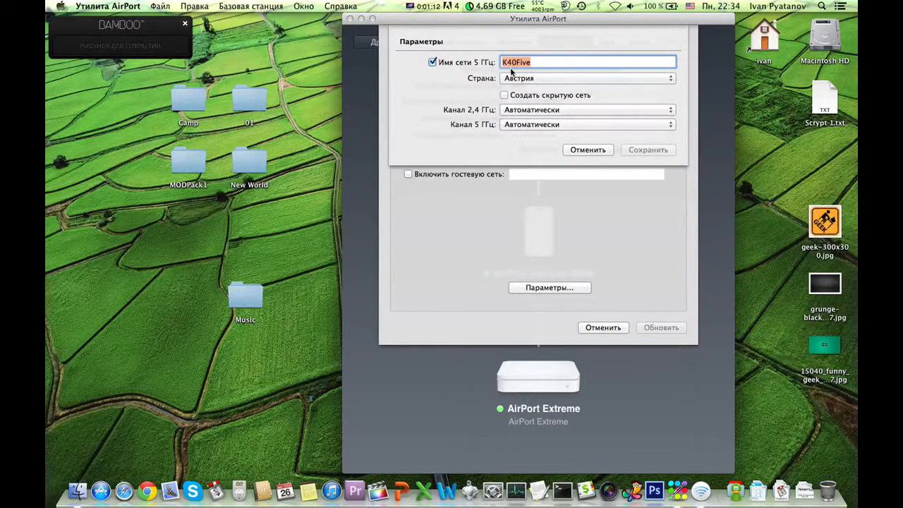
{"action": "mouse_move", "coordinate": [479, 58]}
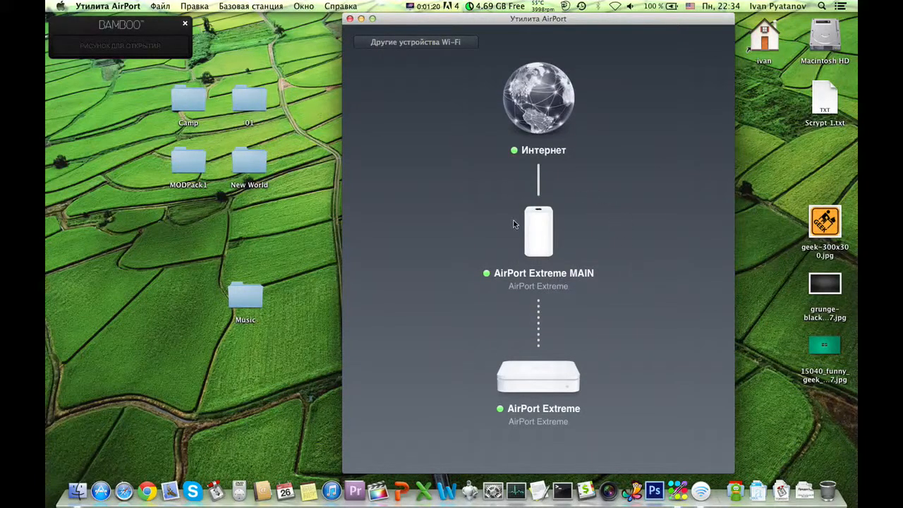
{"action": "mouse_move", "coordinate": [588, 270]}
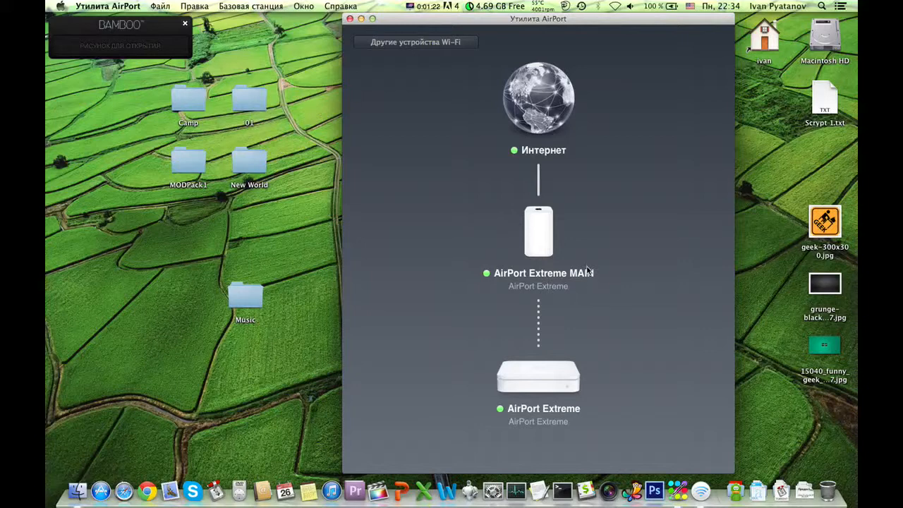
- Show the second AirPort Extreme's popover: network K40, good connection, one iPhone client
{"action": "left_click", "coordinate": [537, 376]}
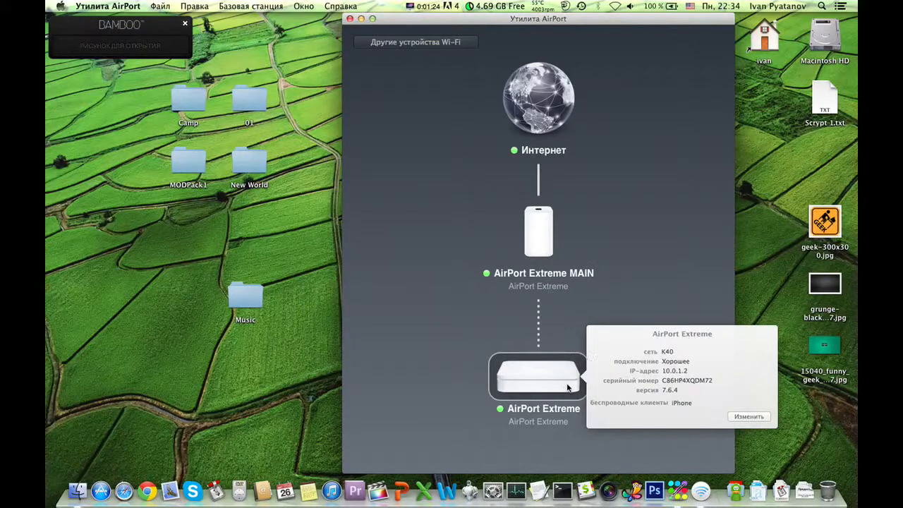
{"action": "mouse_move", "coordinate": [534, 386]}
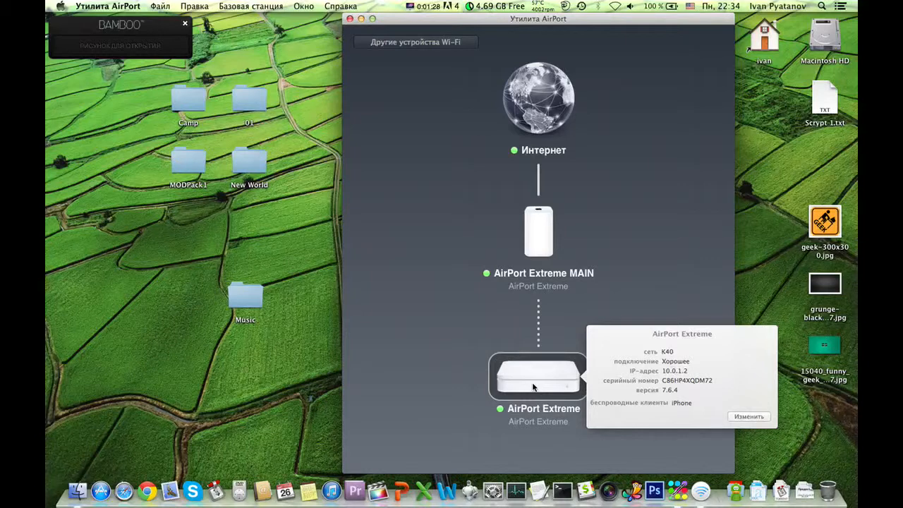
{"action": "mouse_move", "coordinate": [558, 245]}
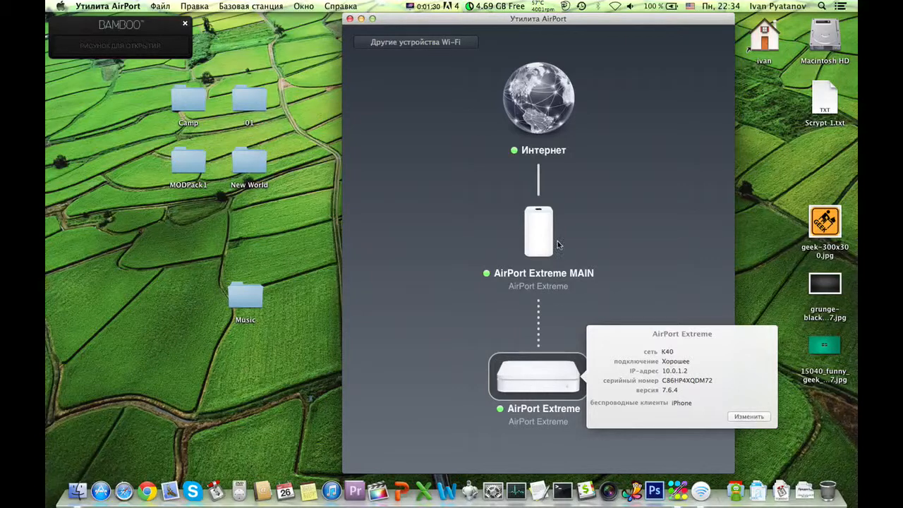
{"action": "mouse_move", "coordinate": [543, 329]}
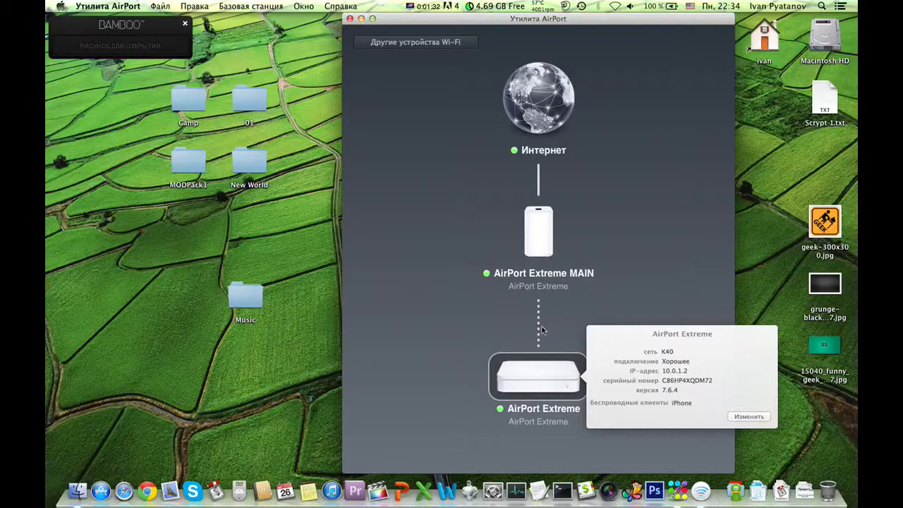
{"action": "mouse_move", "coordinate": [529, 389]}
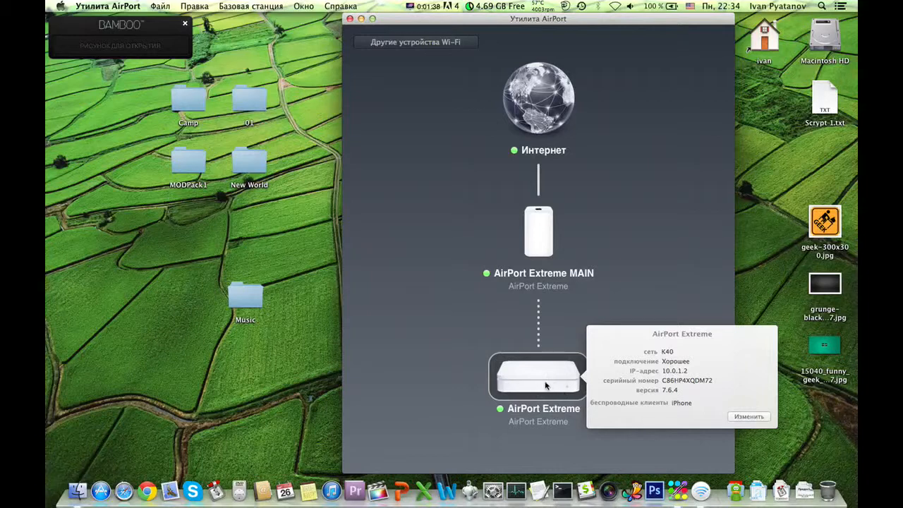
{"action": "mouse_move", "coordinate": [545, 401]}
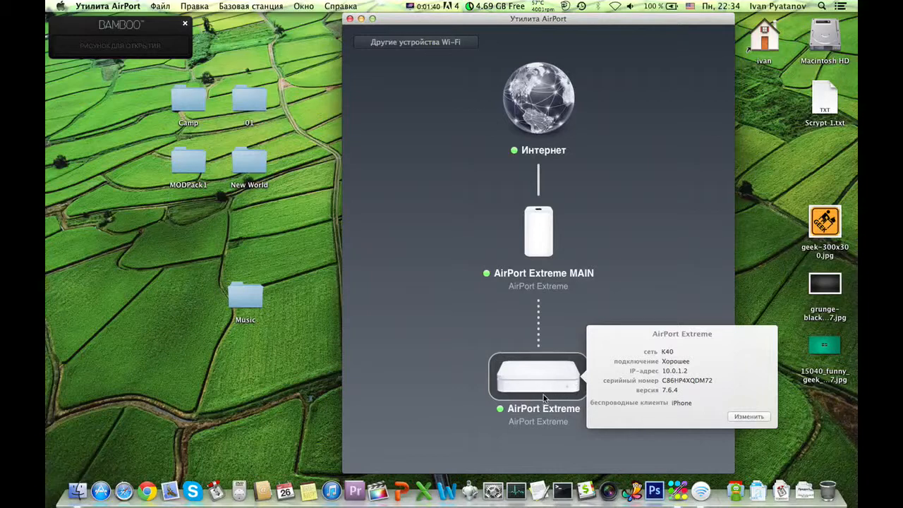
{"action": "mouse_move", "coordinate": [733, 417]}
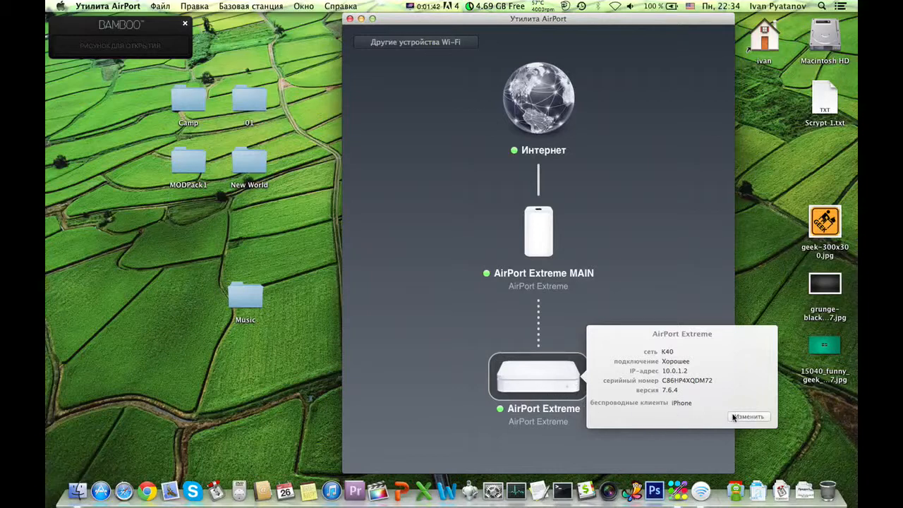
- Set the second AirPort Extreme's Network Mode to Extend a wireless network and update
{"action": "left_click", "coordinate": [748, 417]}
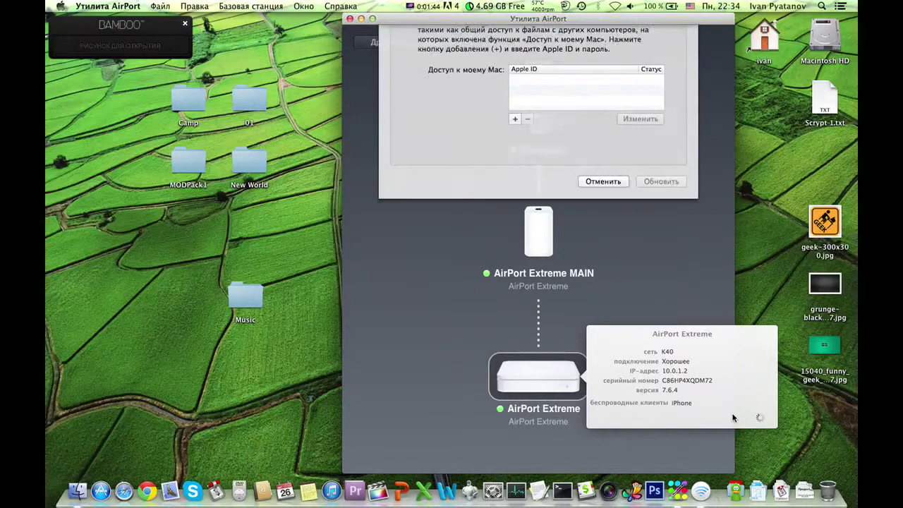
{"action": "left_click", "coordinate": [515, 42]}
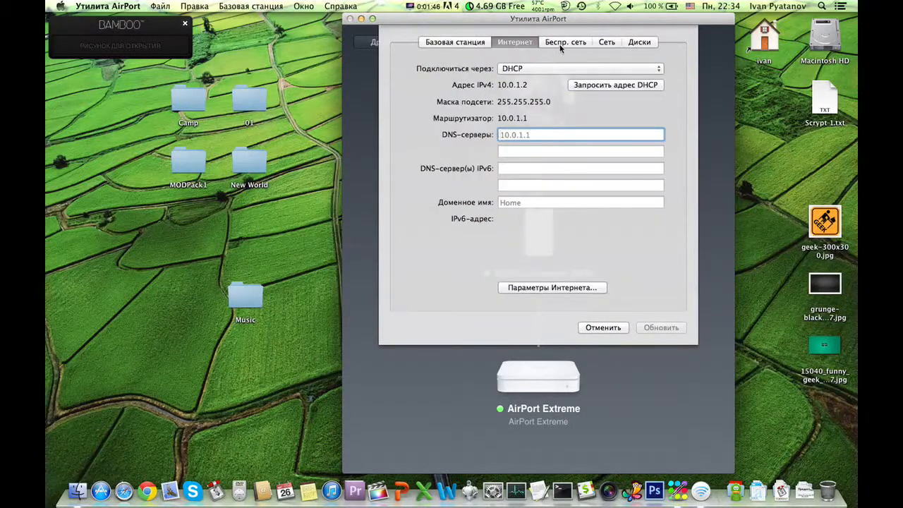
{"action": "left_click", "coordinate": [564, 42]}
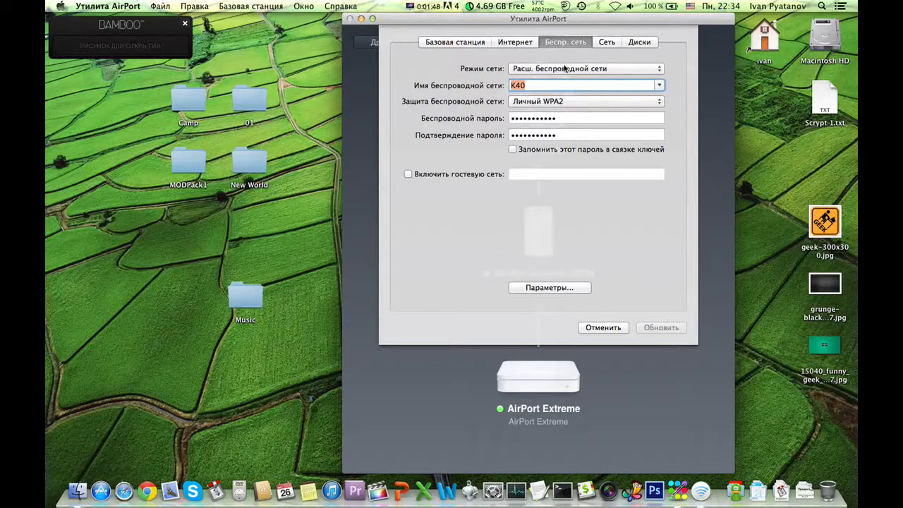
{"action": "left_click", "coordinate": [585, 68]}
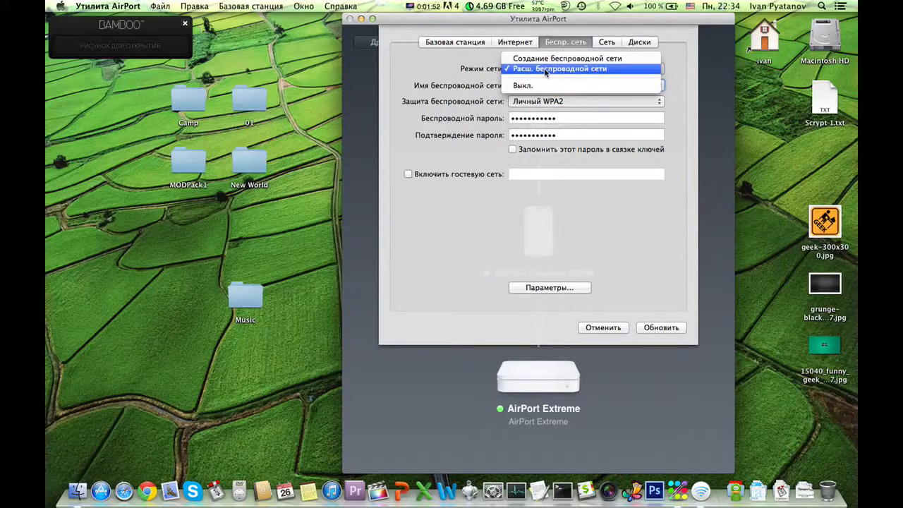
{"action": "mouse_move", "coordinate": [560, 59]}
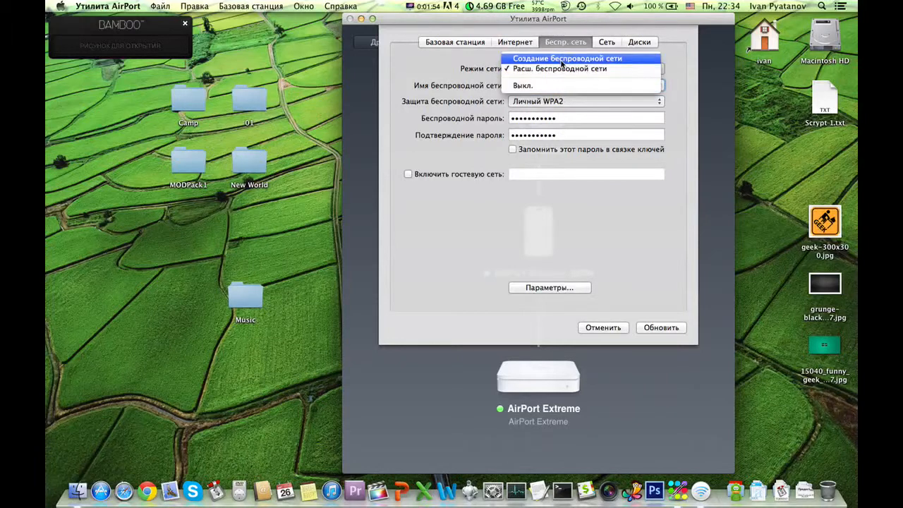
{"action": "left_click", "coordinate": [567, 68]}
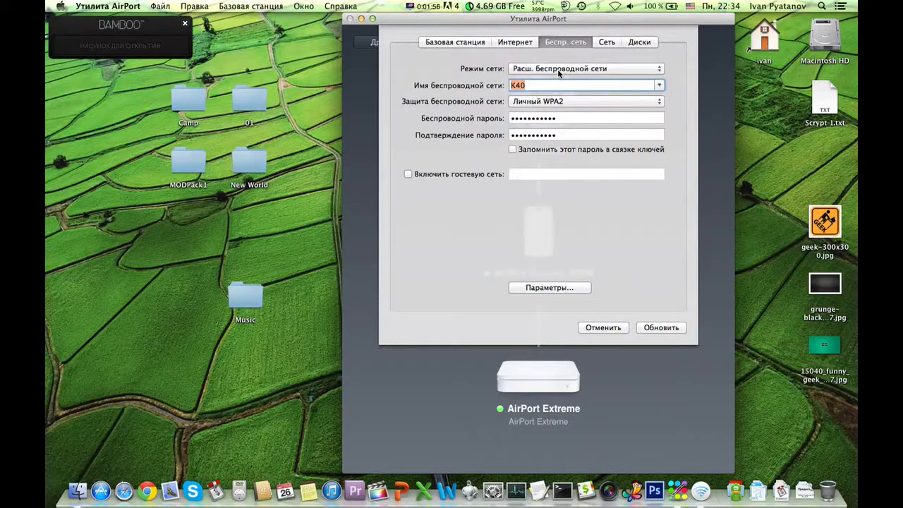
{"action": "left_click", "coordinate": [585, 68]}
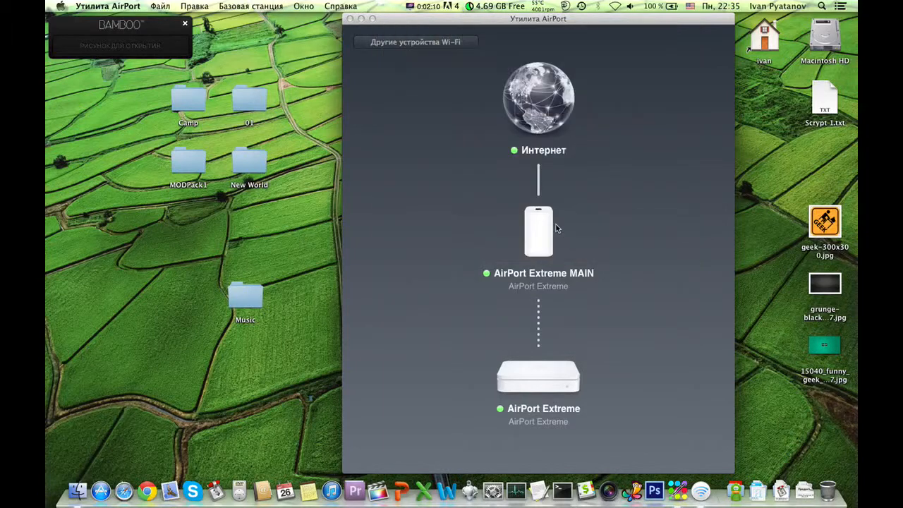
{"action": "mouse_move", "coordinate": [536, 201]}
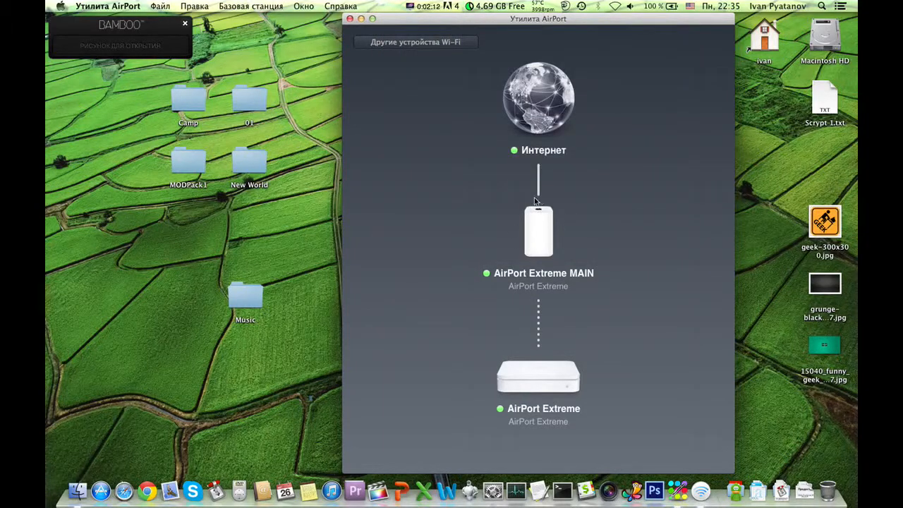
- Open the second AirPort Extreme's Wireless Options, showing the 5 GHz name K40Five
{"action": "left_click", "coordinate": [538, 381]}
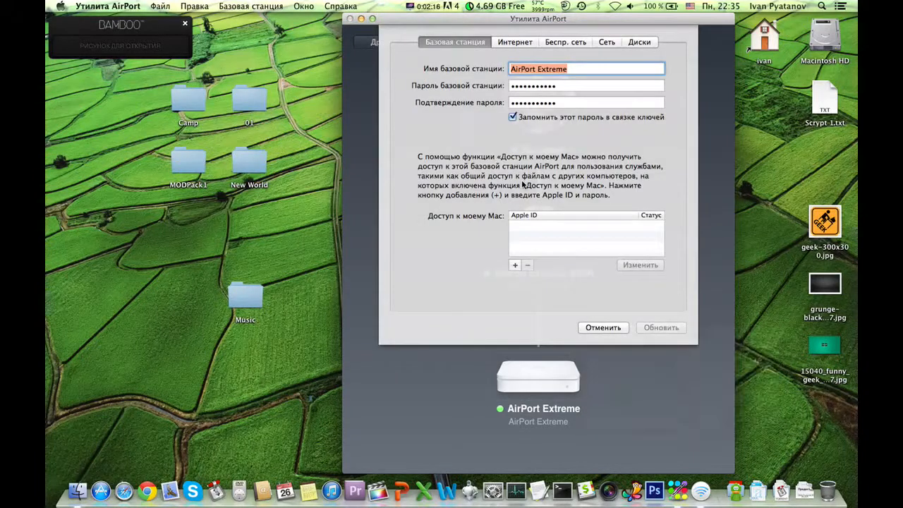
{"action": "left_click", "coordinate": [582, 43]}
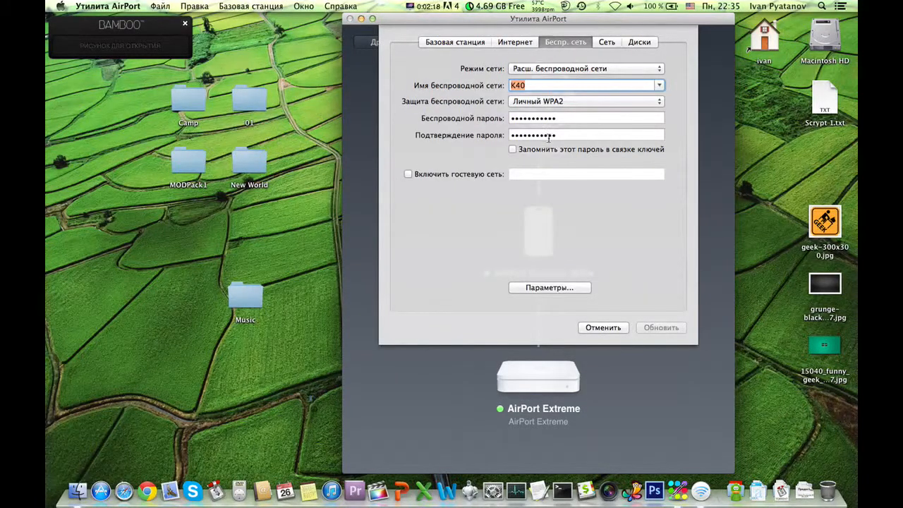
{"action": "left_click", "coordinate": [550, 287]}
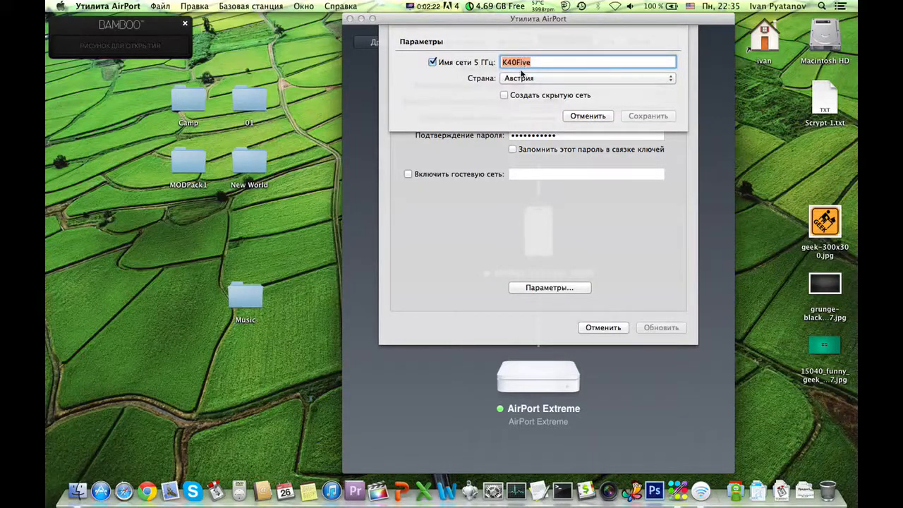
{"action": "mouse_move", "coordinate": [480, 191]}
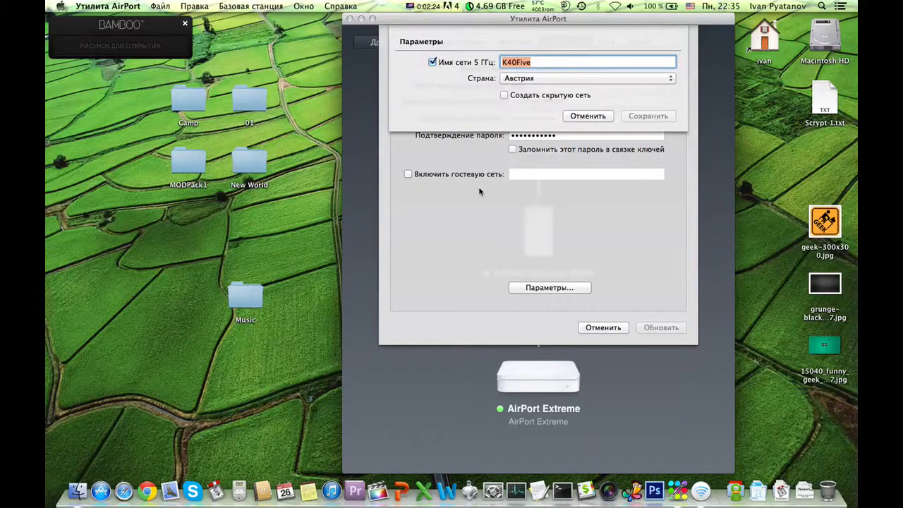
{"action": "mouse_move", "coordinate": [590, 123]}
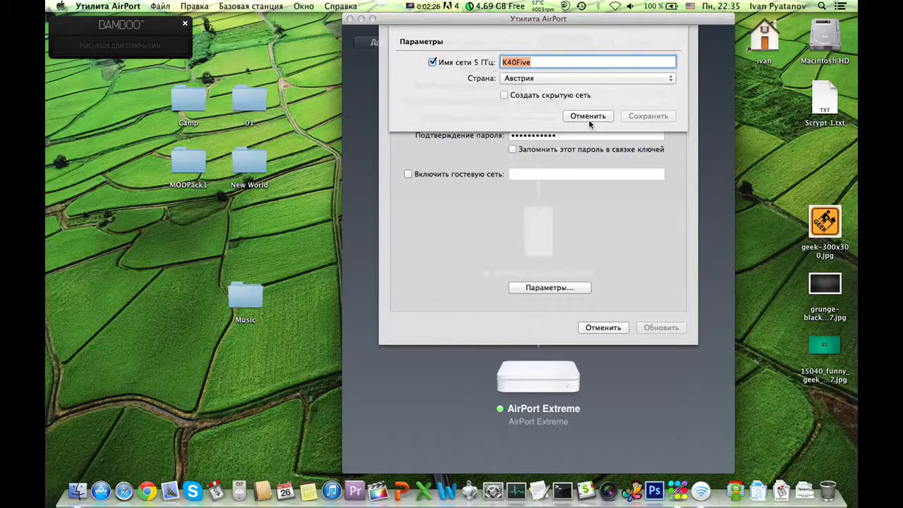
- Cancel the Параметры sheet and settings window without saving changes
{"action": "left_click", "coordinate": [588, 116]}
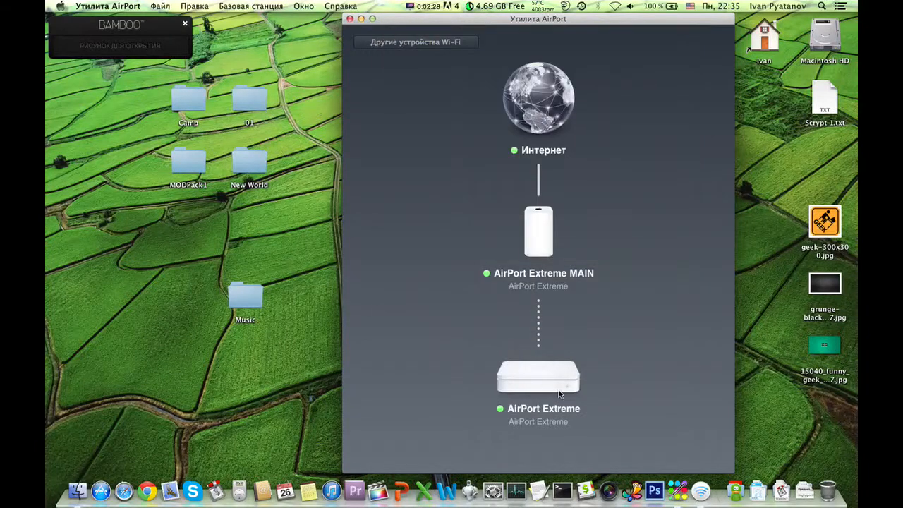
{"action": "left_click", "coordinate": [538, 376]}
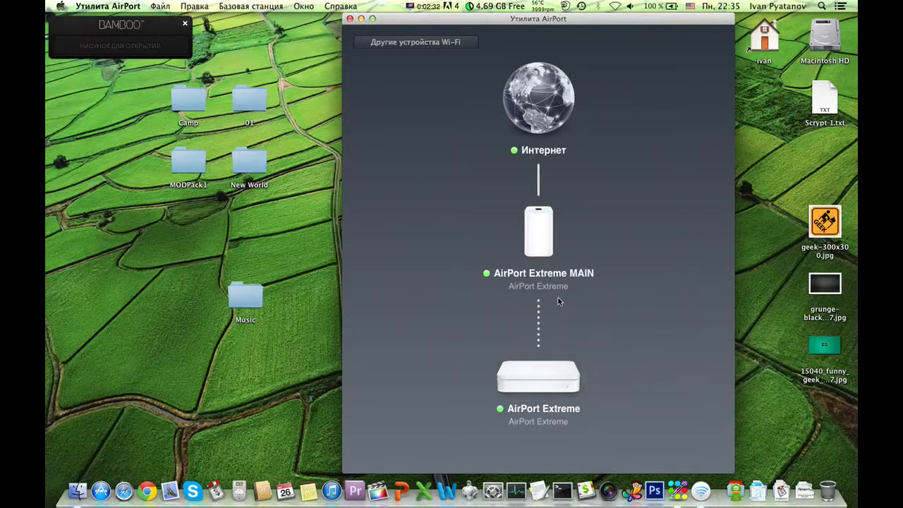
{"action": "mouse_move", "coordinate": [536, 73]}
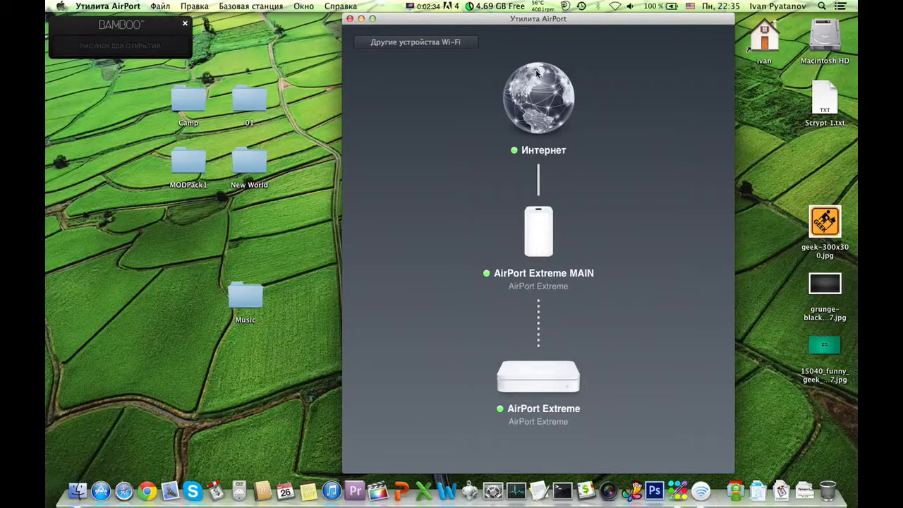
- View MAIN's status, then the second AirPort Extreme's K40 details with IP 10.0.1.2
{"action": "left_click", "coordinate": [537, 231]}
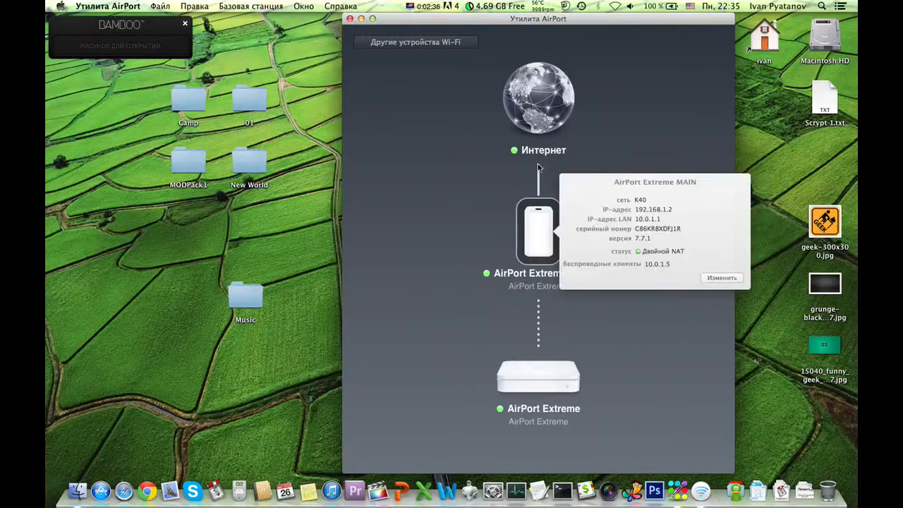
{"action": "left_click", "coordinate": [538, 378]}
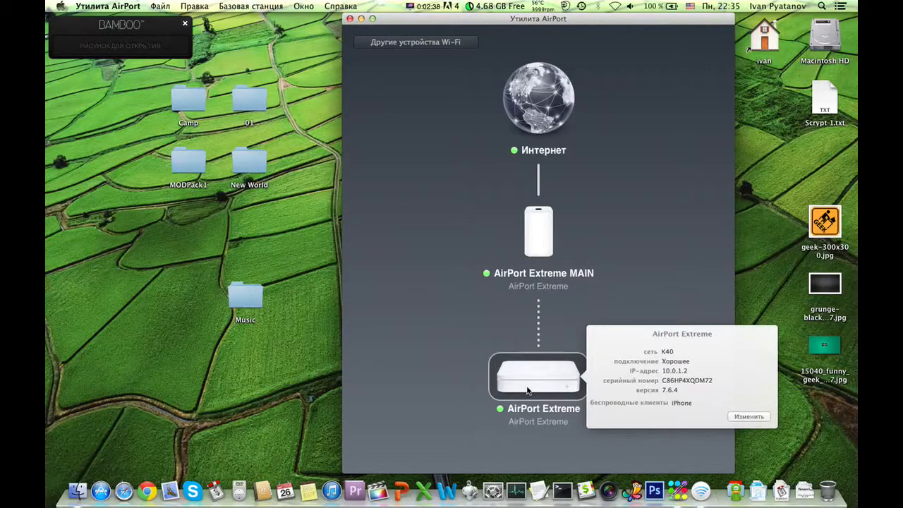
{"action": "mouse_move", "coordinate": [581, 359]}
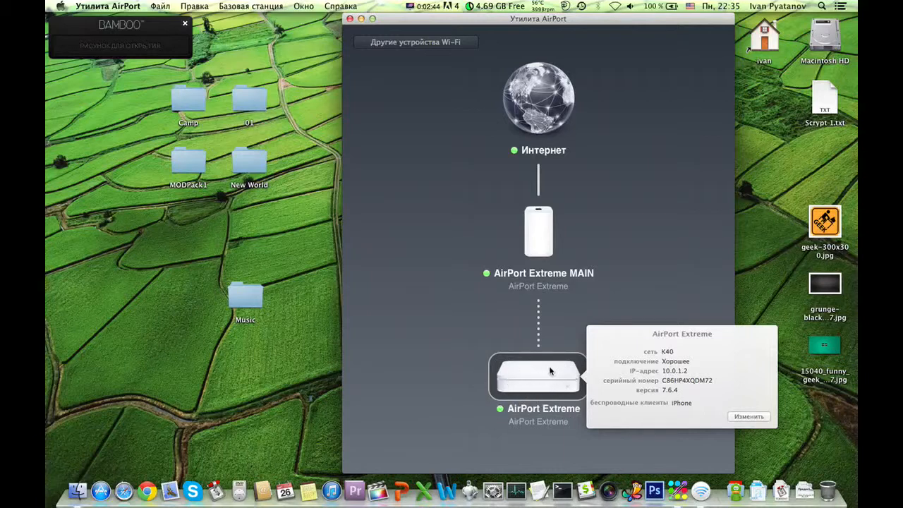
{"action": "mouse_move", "coordinate": [562, 391]}
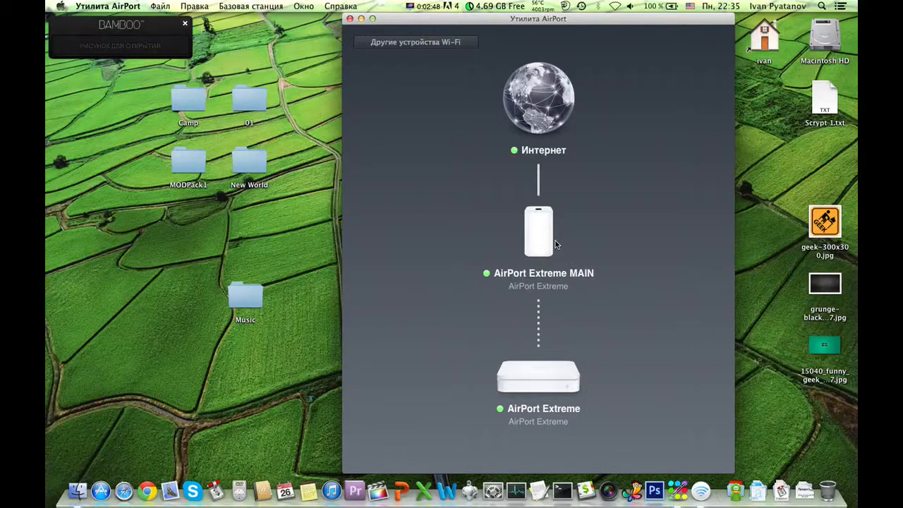
{"action": "left_click", "coordinate": [538, 376]}
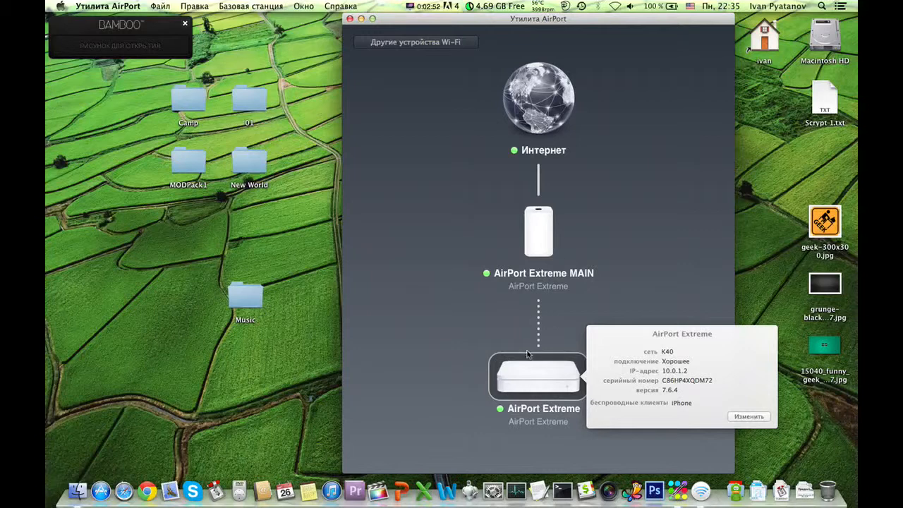
{"action": "mouse_move", "coordinate": [549, 268]}
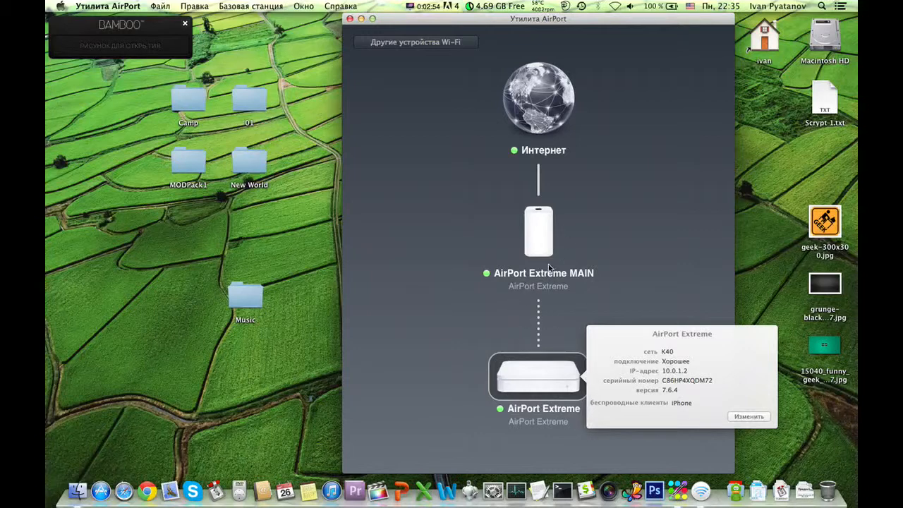
{"action": "mouse_move", "coordinate": [564, 366]}
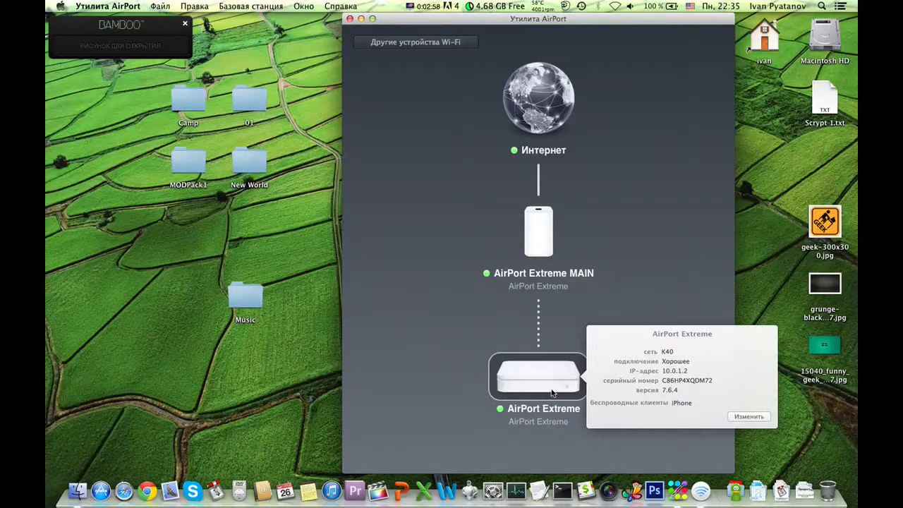
{"action": "mouse_move", "coordinate": [595, 390]}
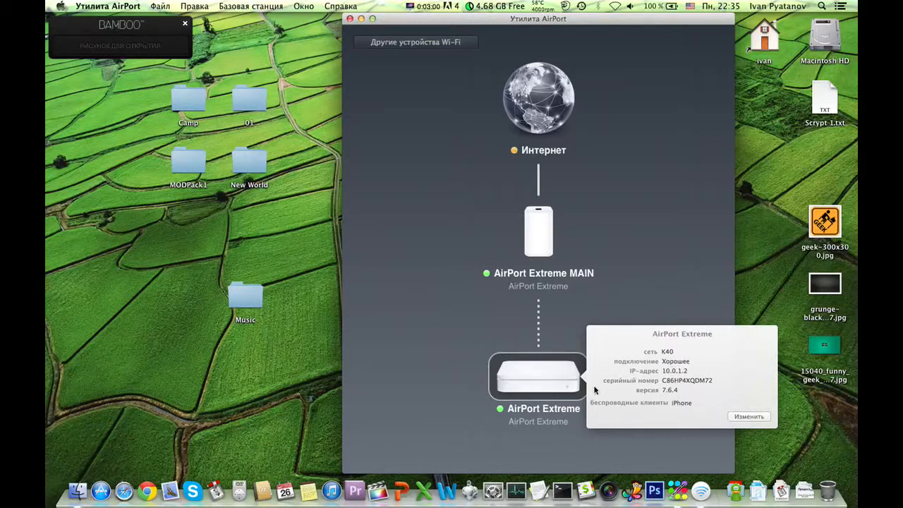
{"action": "mouse_move", "coordinate": [546, 235]}
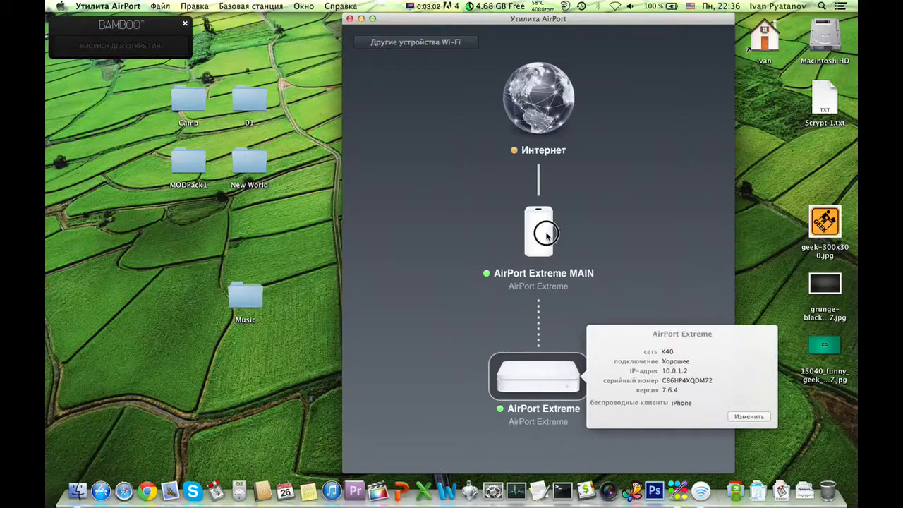
- Switch between both base station popovers, ending on MAIN's K40 double NAT status
{"action": "left_click", "coordinate": [538, 233]}
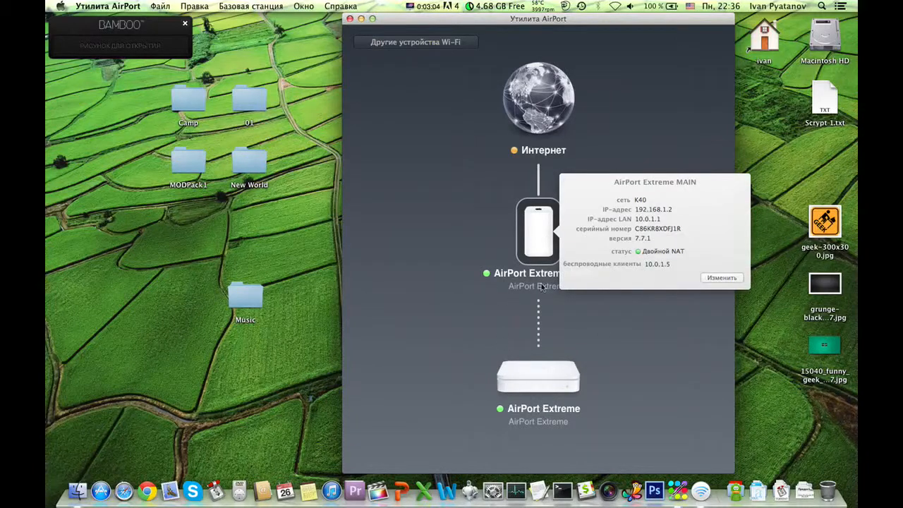
{"action": "mouse_move", "coordinate": [541, 234]}
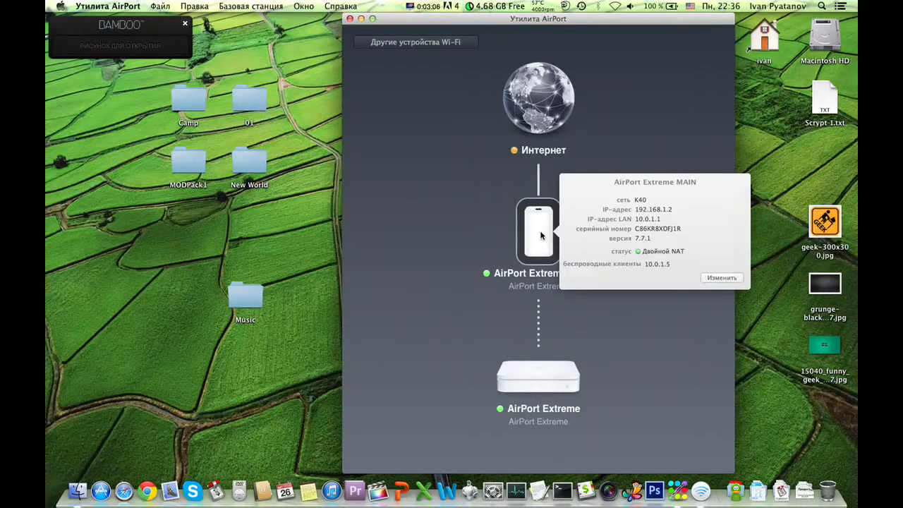
{"action": "mouse_move", "coordinate": [540, 247]}
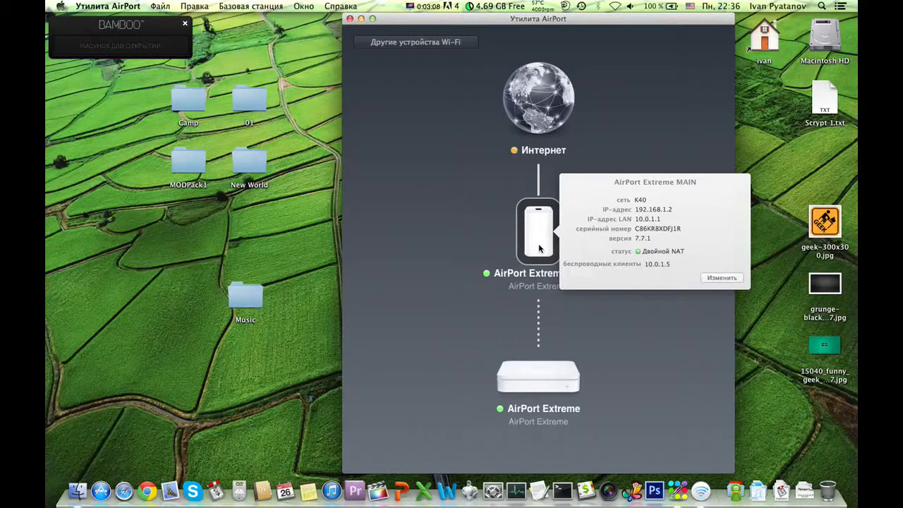
{"action": "left_click", "coordinate": [539, 376]}
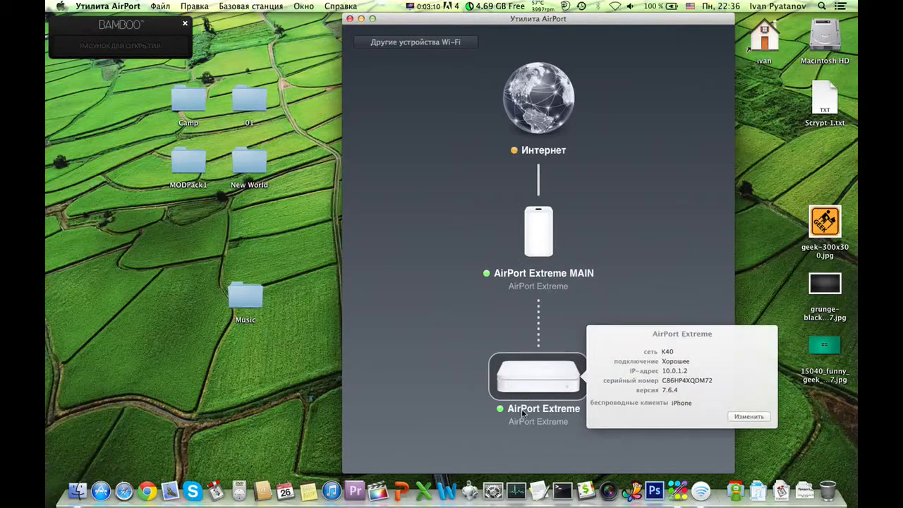
{"action": "mouse_move", "coordinate": [567, 382]}
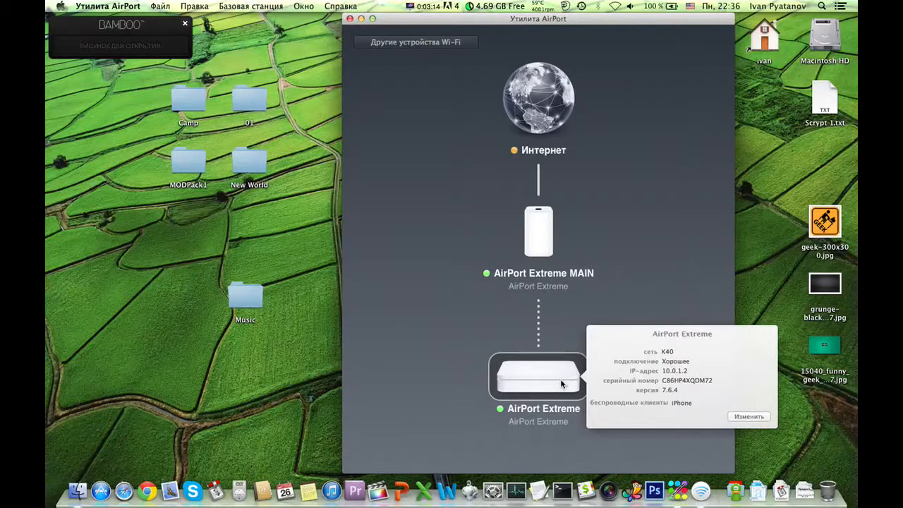
{"action": "left_click", "coordinate": [538, 231]}
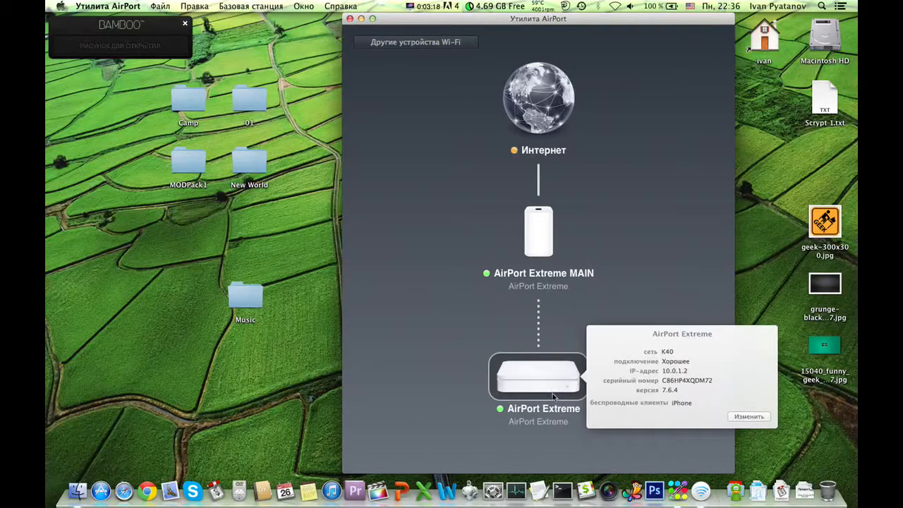
{"action": "mouse_move", "coordinate": [603, 406]}
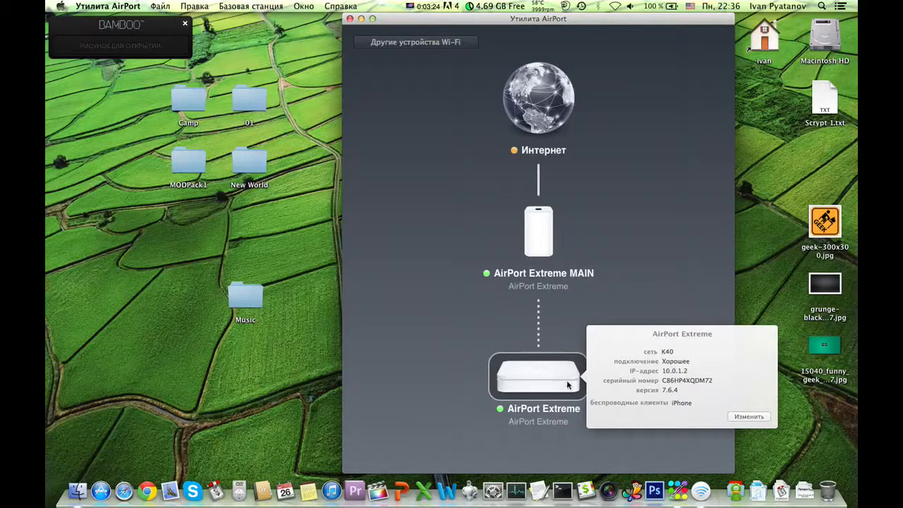
{"action": "mouse_move", "coordinate": [537, 224]}
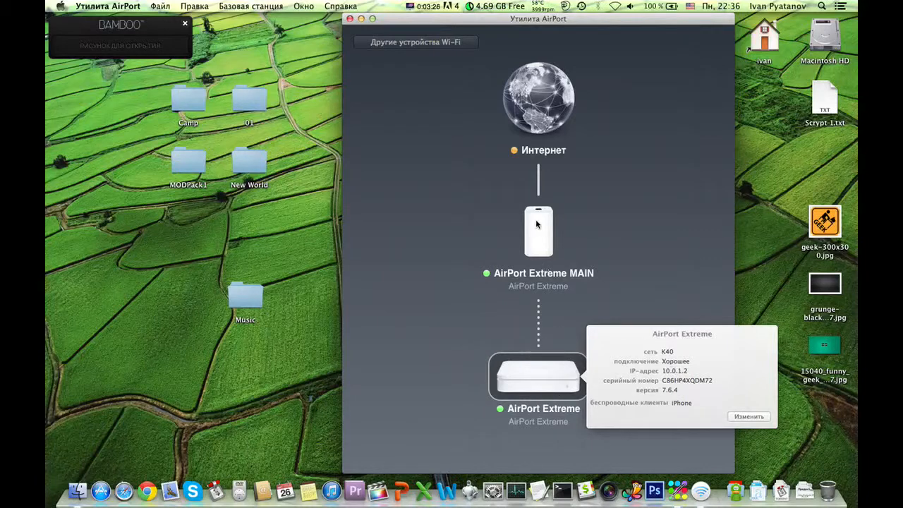
{"action": "left_click", "coordinate": [537, 231]}
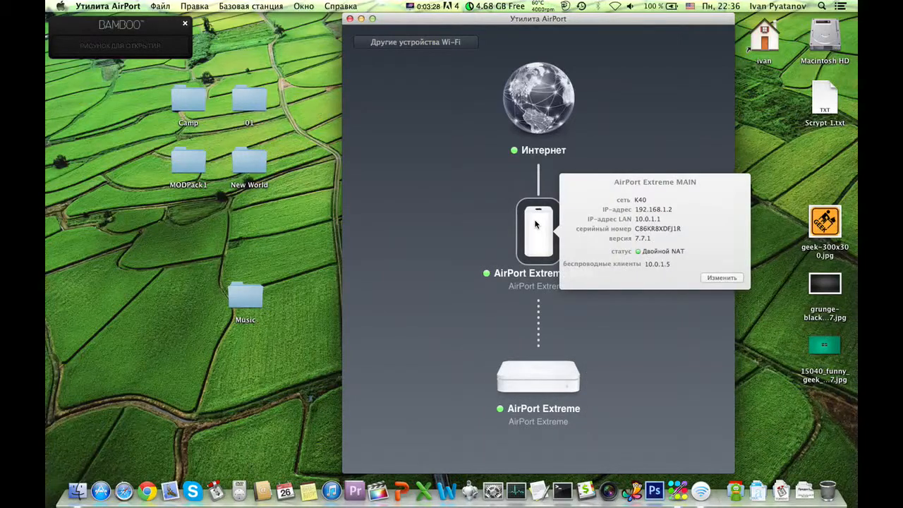
{"action": "mouse_move", "coordinate": [572, 365]}
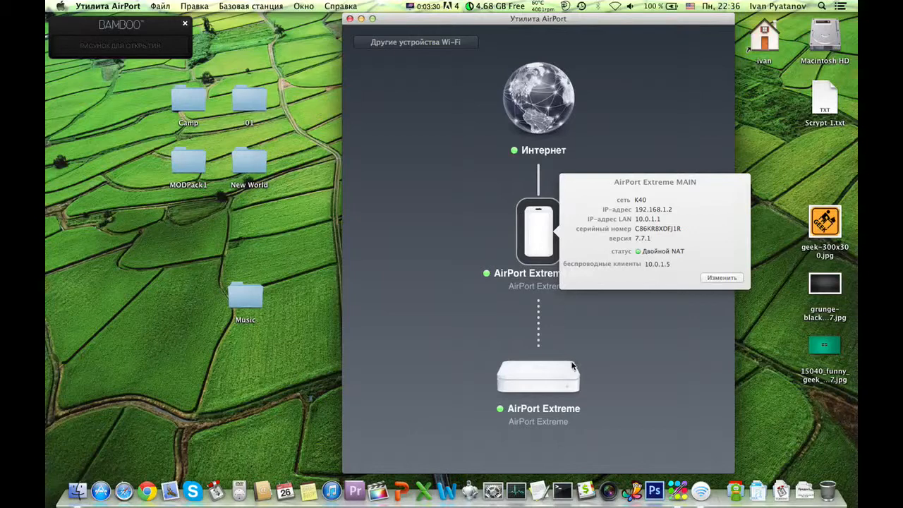
{"action": "mouse_move", "coordinate": [603, 320]}
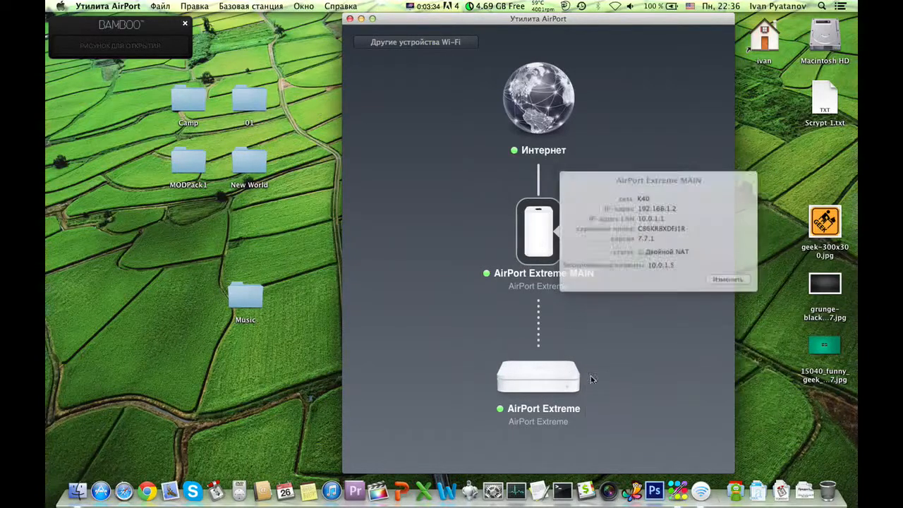
- Reopen the second AirPort Extreme's popover showing K40, good connection, and iPhone client
{"action": "left_click", "coordinate": [536, 378]}
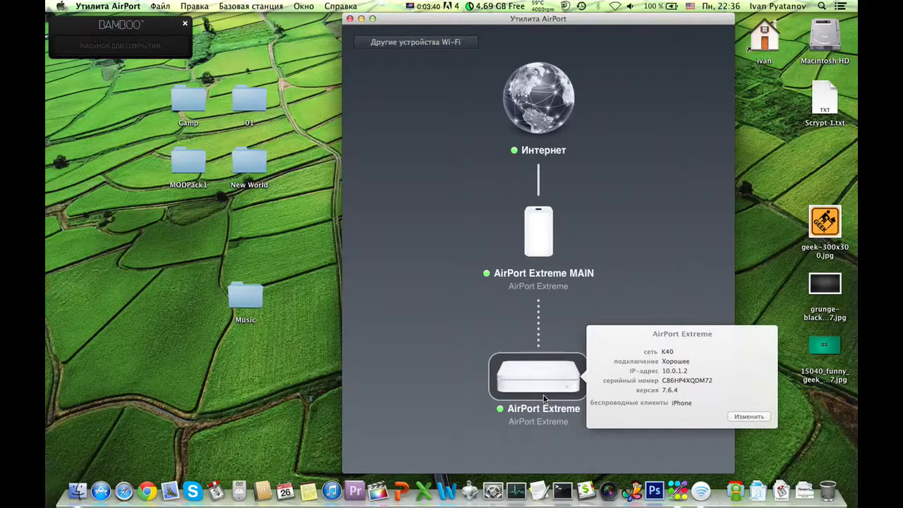
{"action": "mouse_move", "coordinate": [559, 400]}
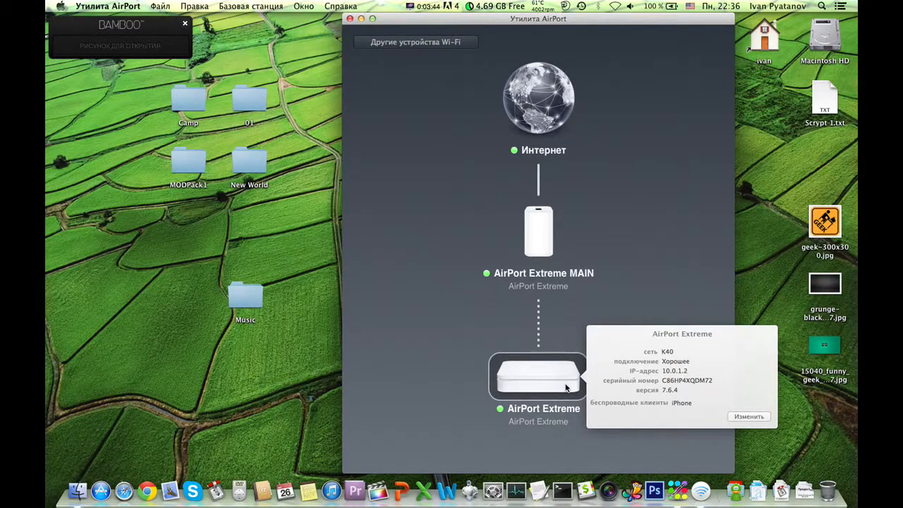
{"action": "mouse_move", "coordinate": [553, 408]}
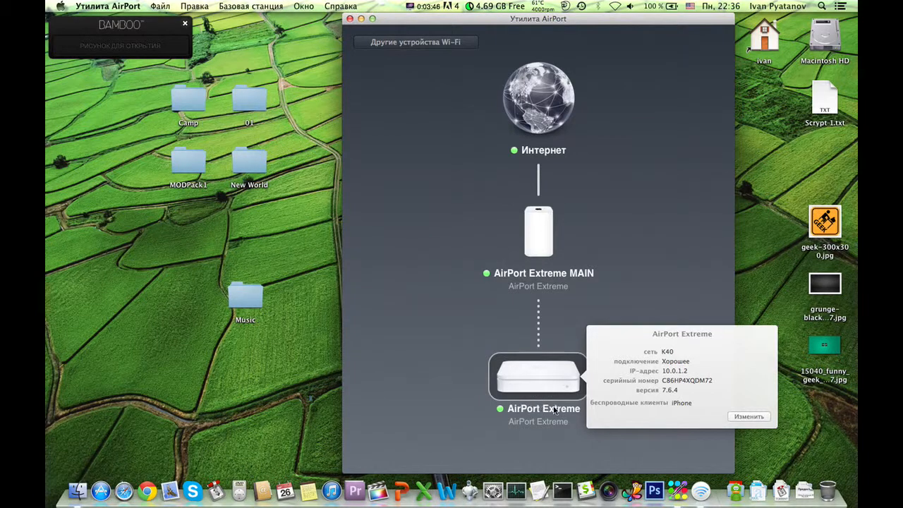
{"action": "mouse_move", "coordinate": [546, 388]}
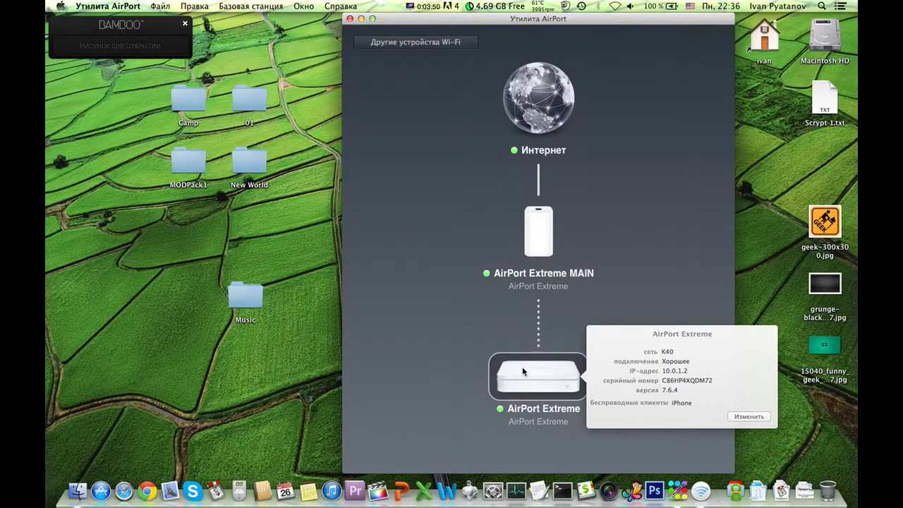
{"action": "mouse_move", "coordinate": [518, 384]}
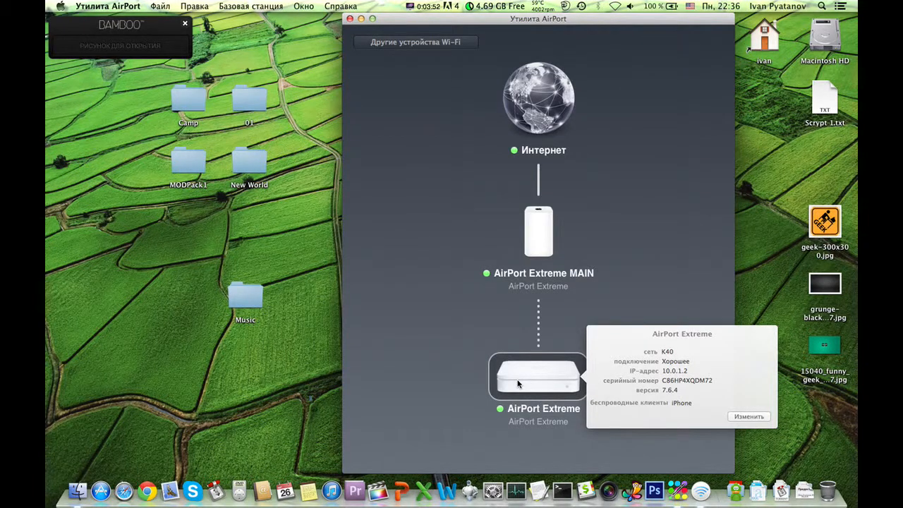
{"action": "mouse_move", "coordinate": [542, 284]}
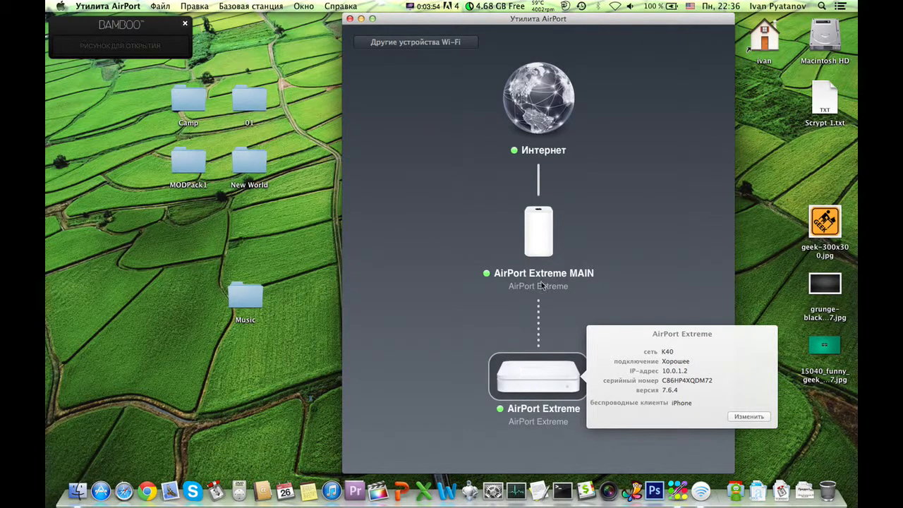
{"action": "mouse_move", "coordinate": [572, 319]}
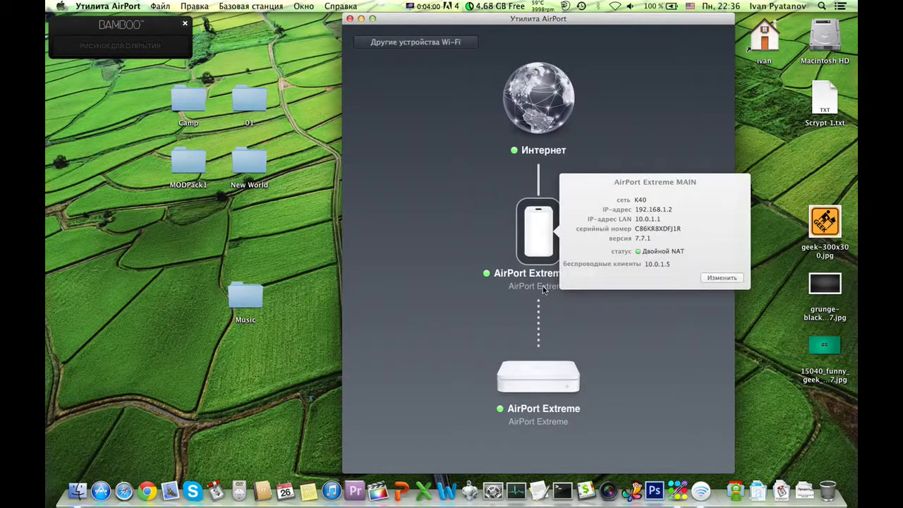
{"action": "left_click", "coordinate": [537, 376]}
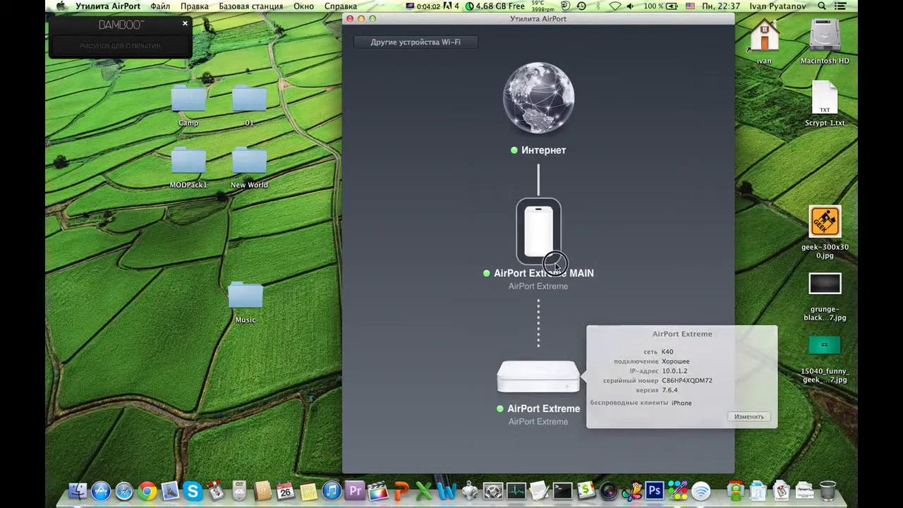